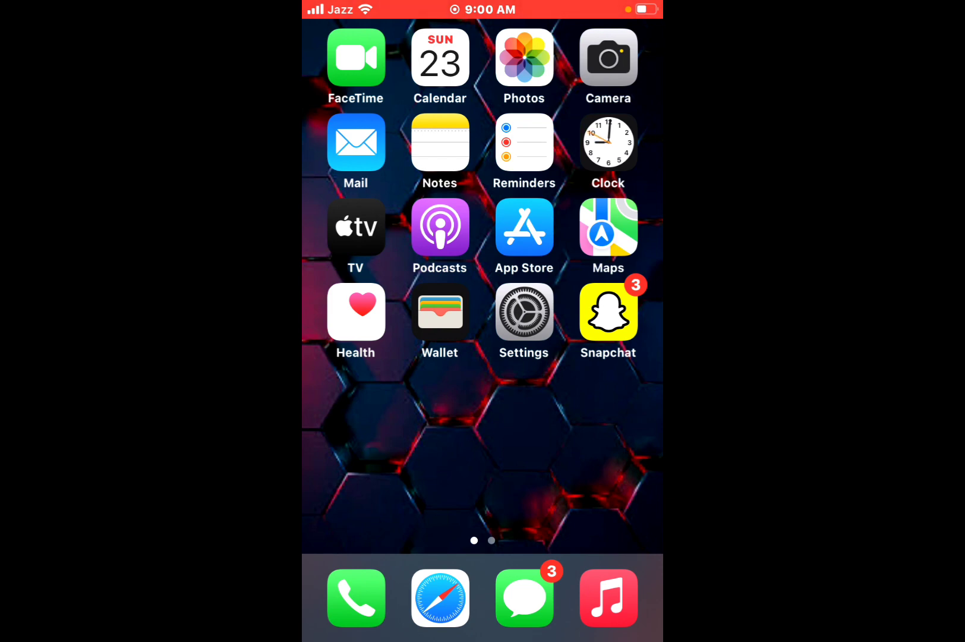
Launch Settings and open the Apple ID account page from the name banner
{"action": "scroll", "scroll_direction": "left", "scroll_amount": 3}
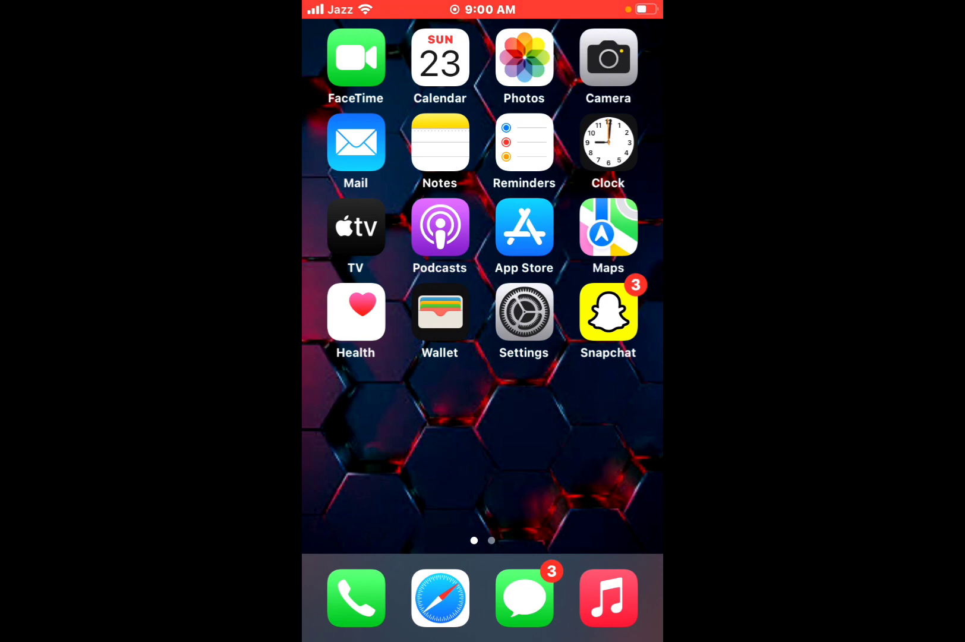
{"action": "left_click", "coordinate": [523, 311]}
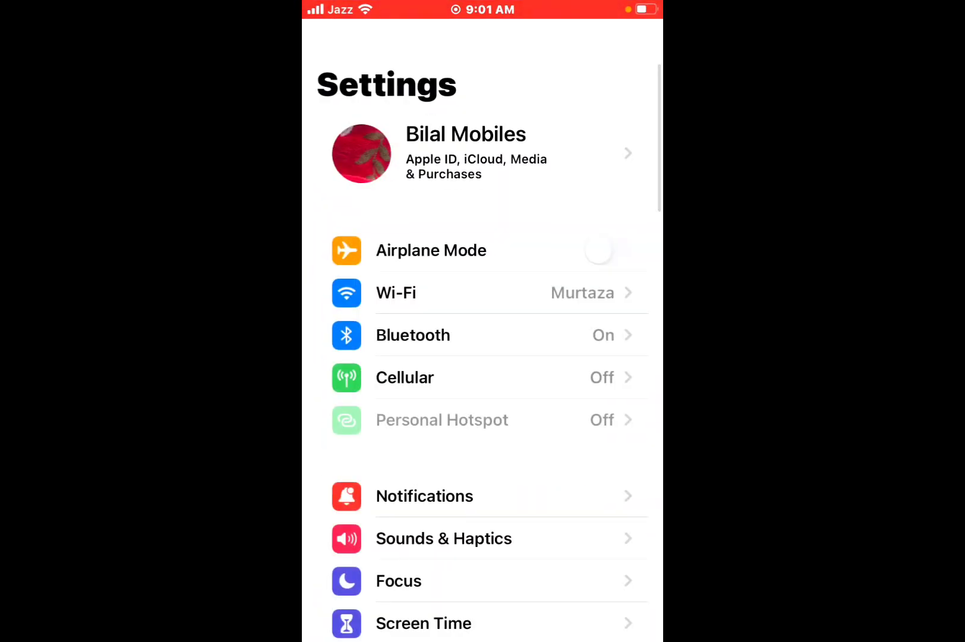
{"action": "left_click", "coordinate": [483, 153]}
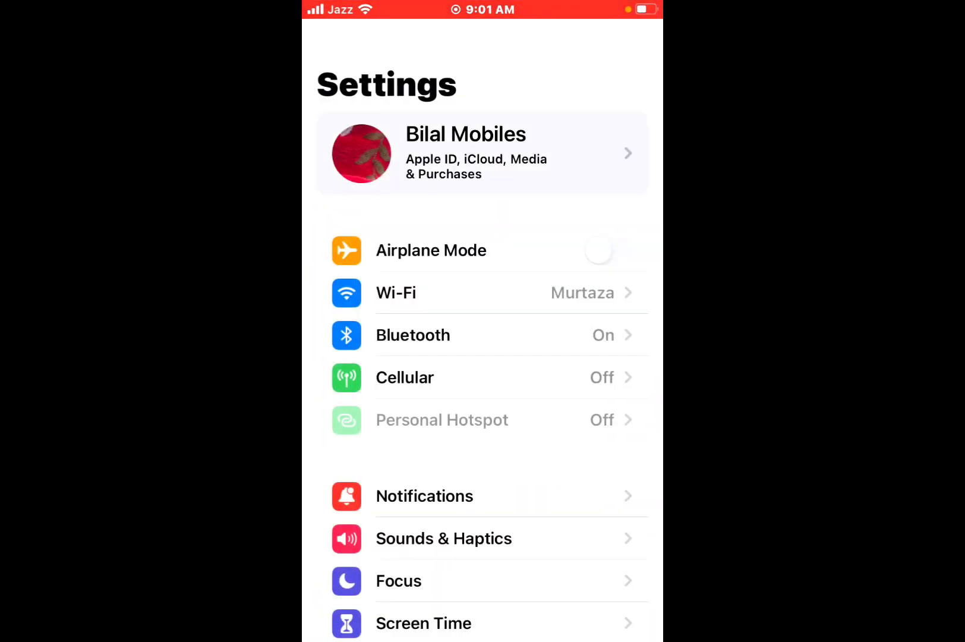
{"action": "left_click", "coordinate": [482, 152]}
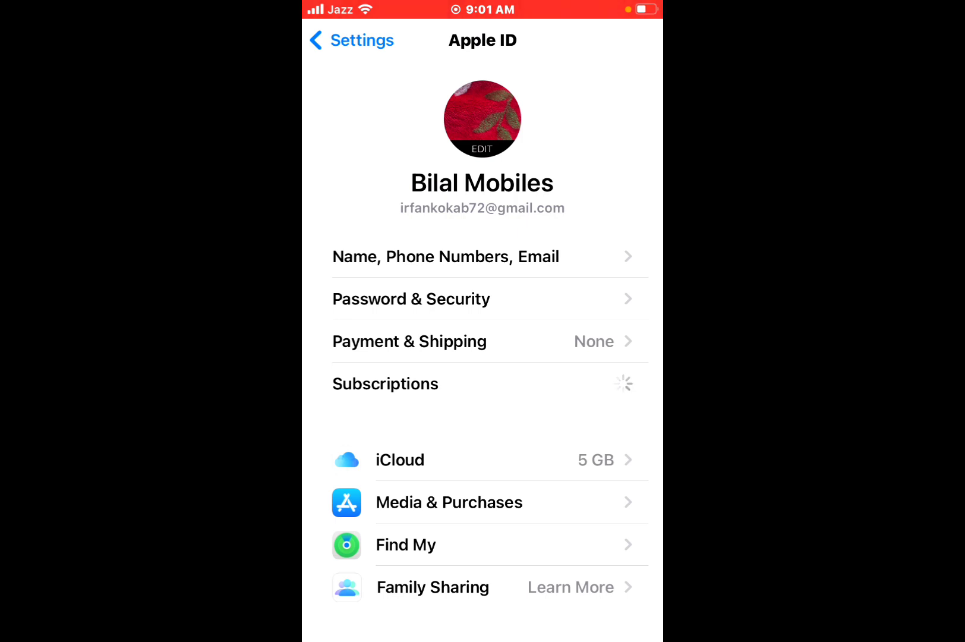
Confirm Subscriptions shows none, then return to the Home Screen's second page
{"action": "left_click", "coordinate": [385, 384]}
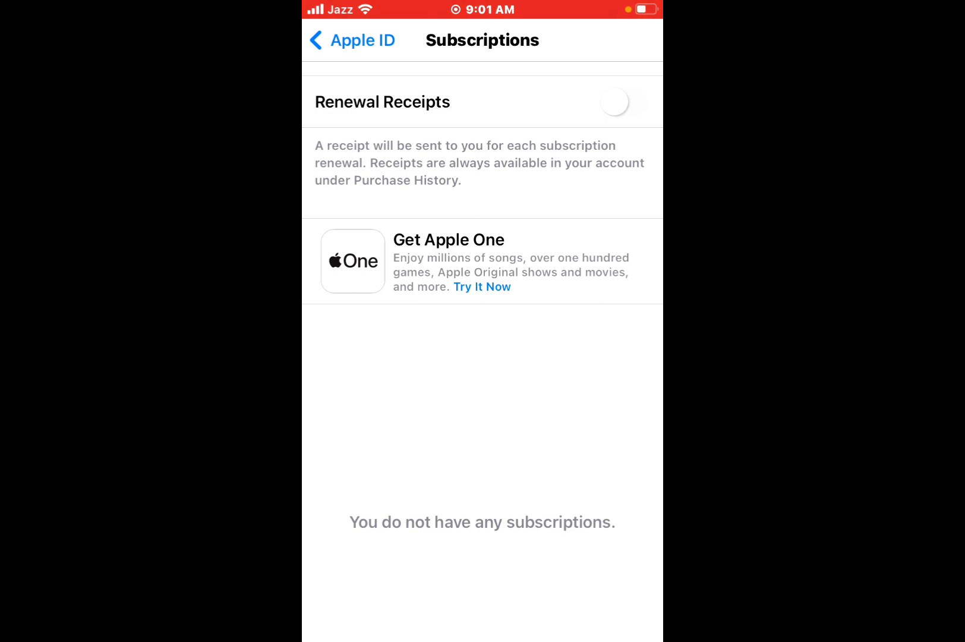
{"action": "key", "text": "home"}
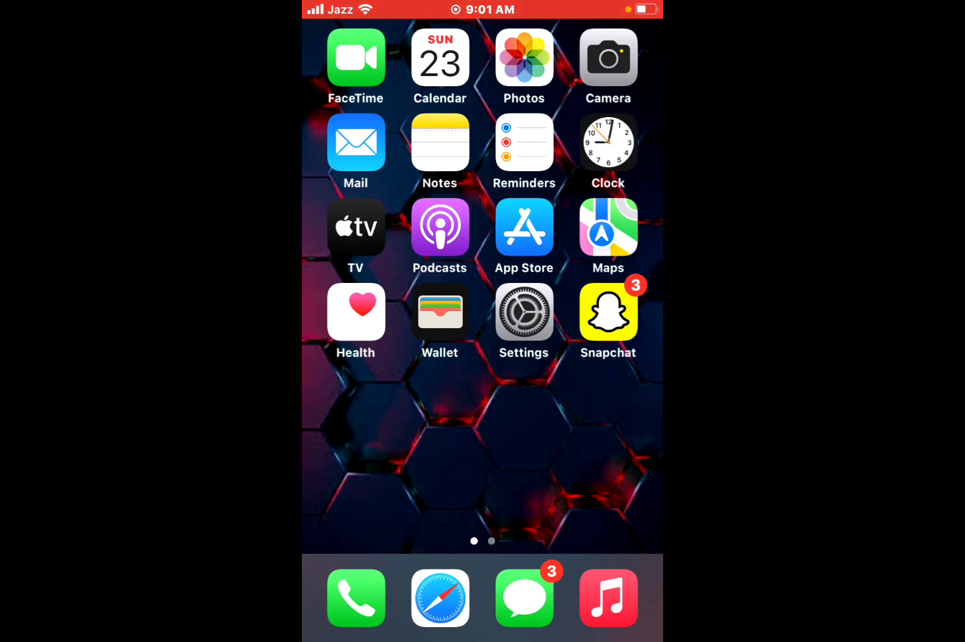
{"action": "scroll", "scroll_direction": "left", "scroll_amount": 3}
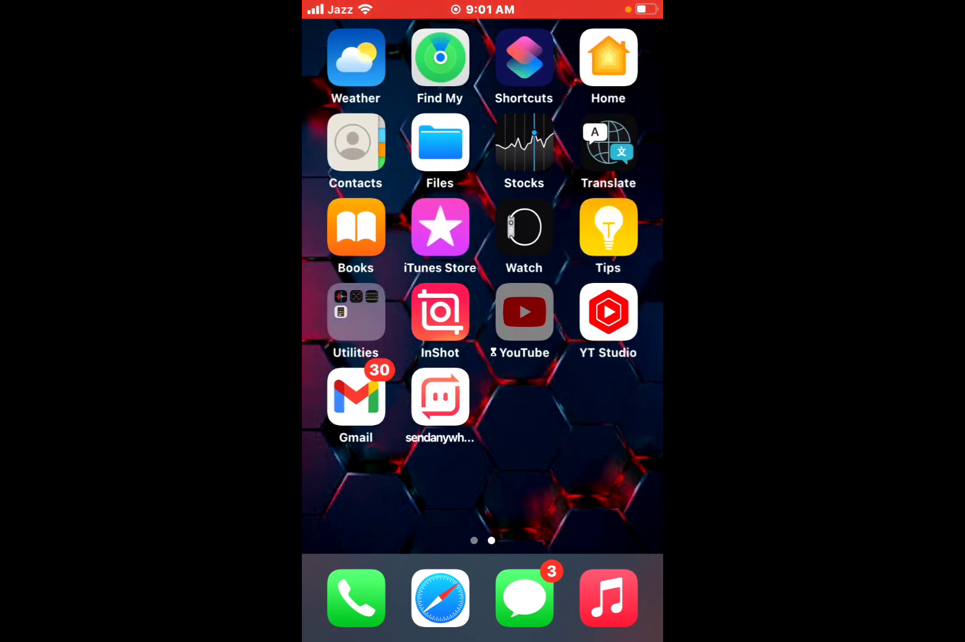